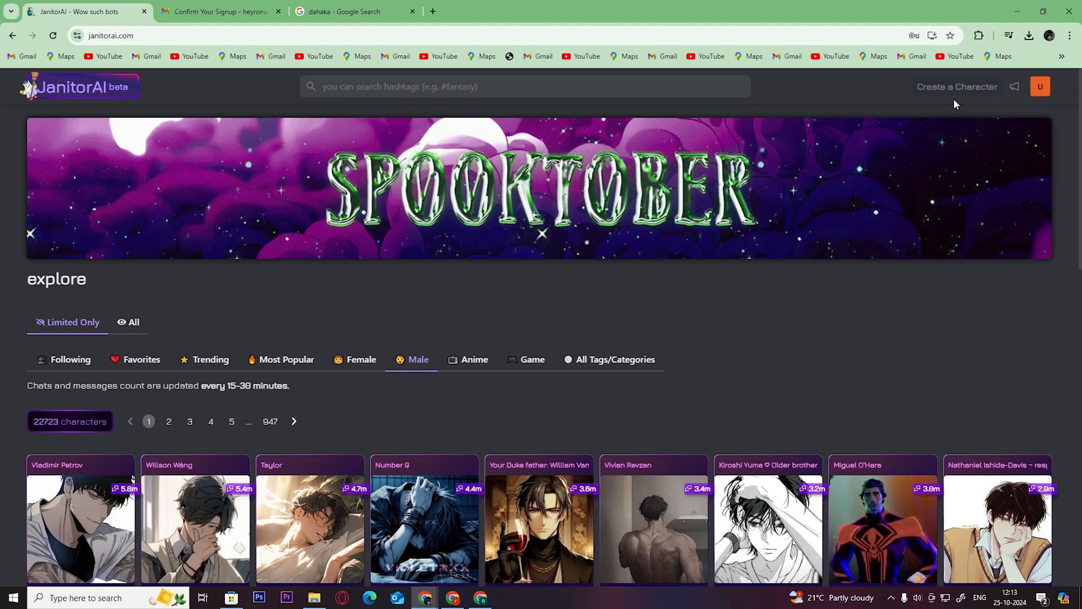
{"action": "mouse_move", "coordinate": [957, 86]}
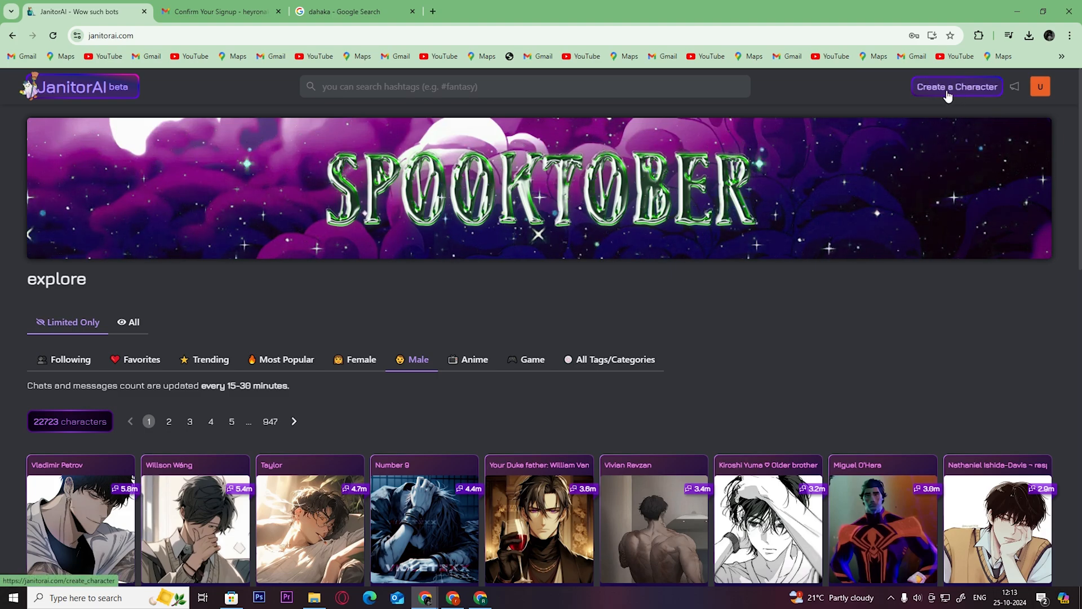
{"action": "mouse_move", "coordinate": [667, 286]}
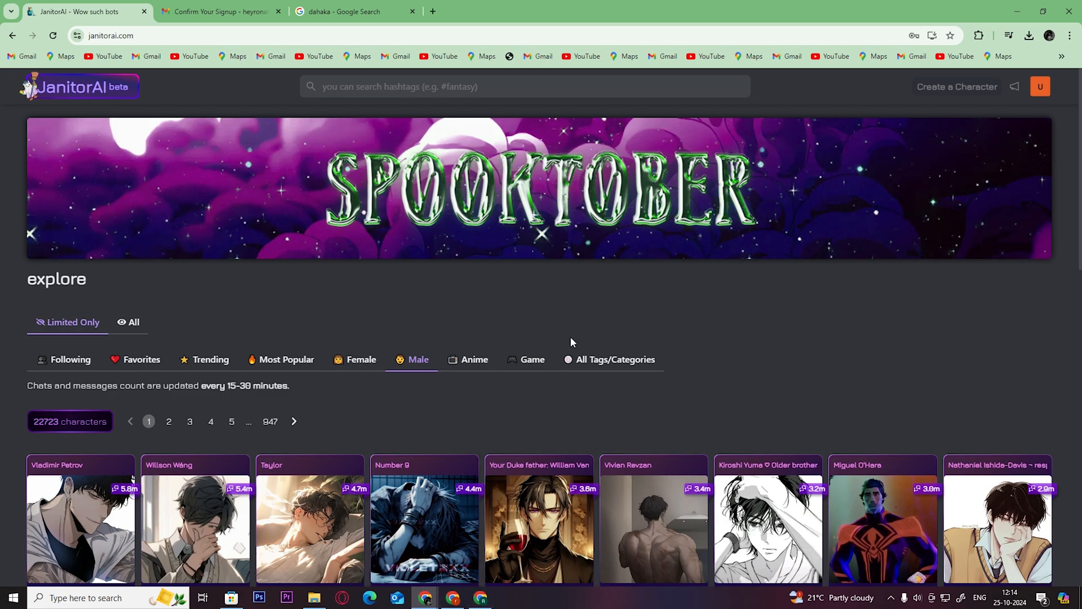
{"action": "mouse_move", "coordinate": [332, 391]}
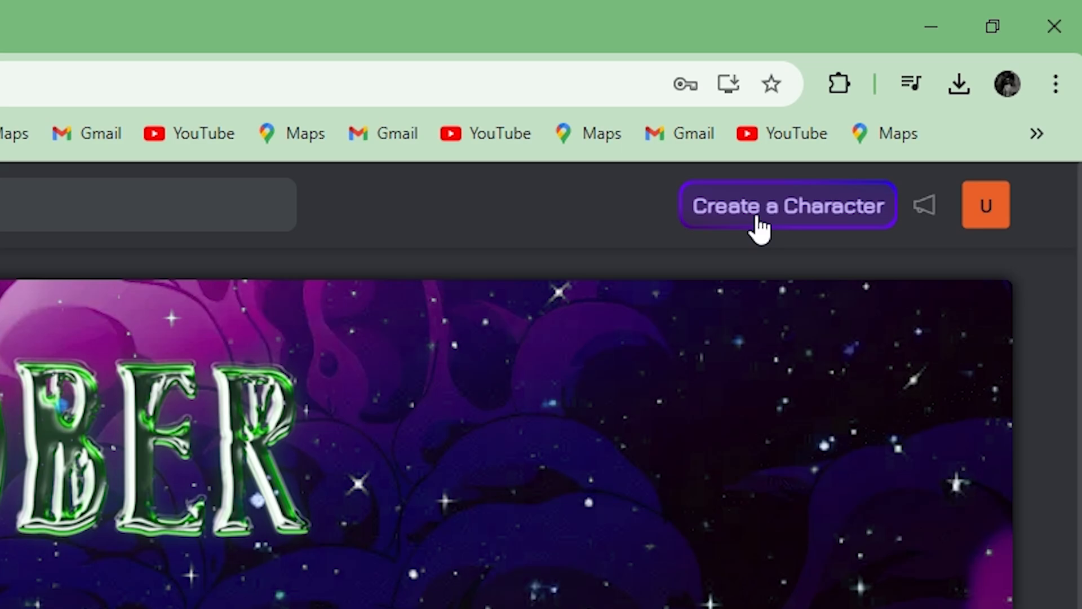
- Start a new character and upload dahaka.png as its avatar
{"action": "left_click", "coordinate": [787, 205]}
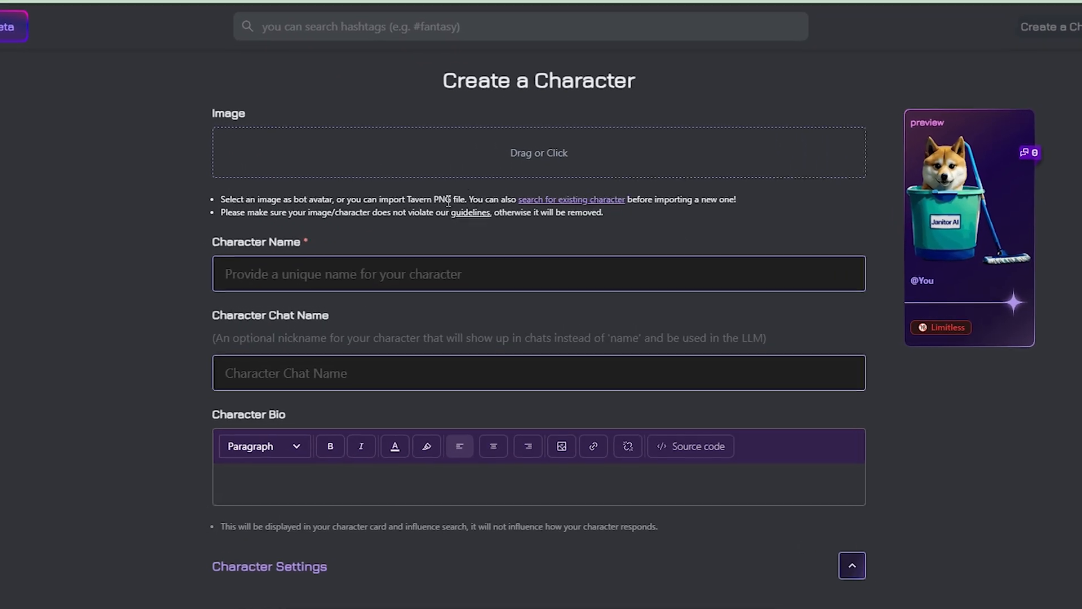
{"action": "scroll", "scroll_direction": "down", "scroll_amount": 3}
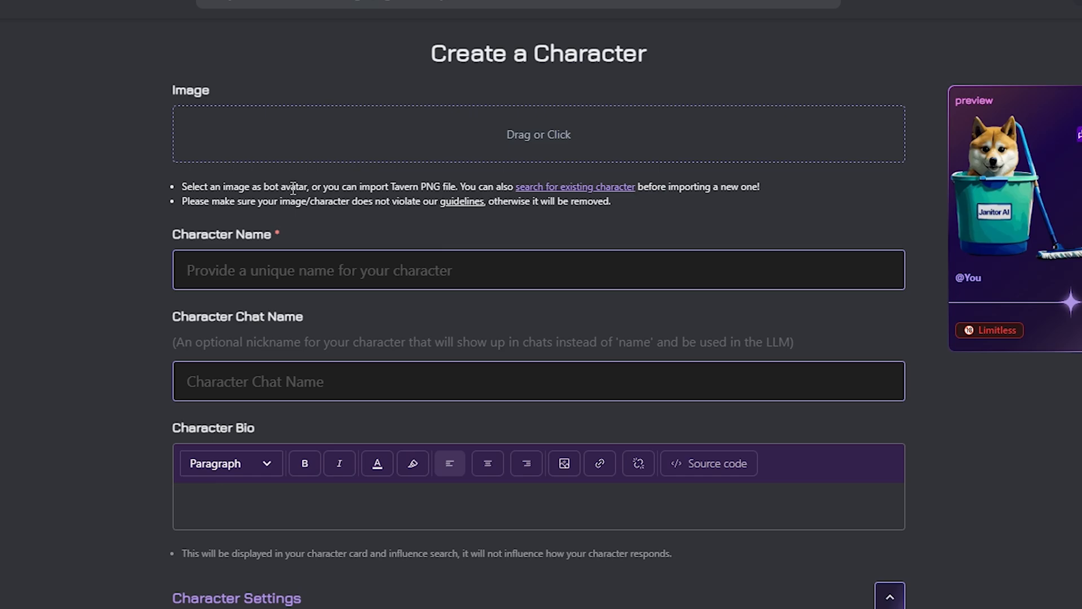
{"action": "mouse_move", "coordinate": [590, 201]}
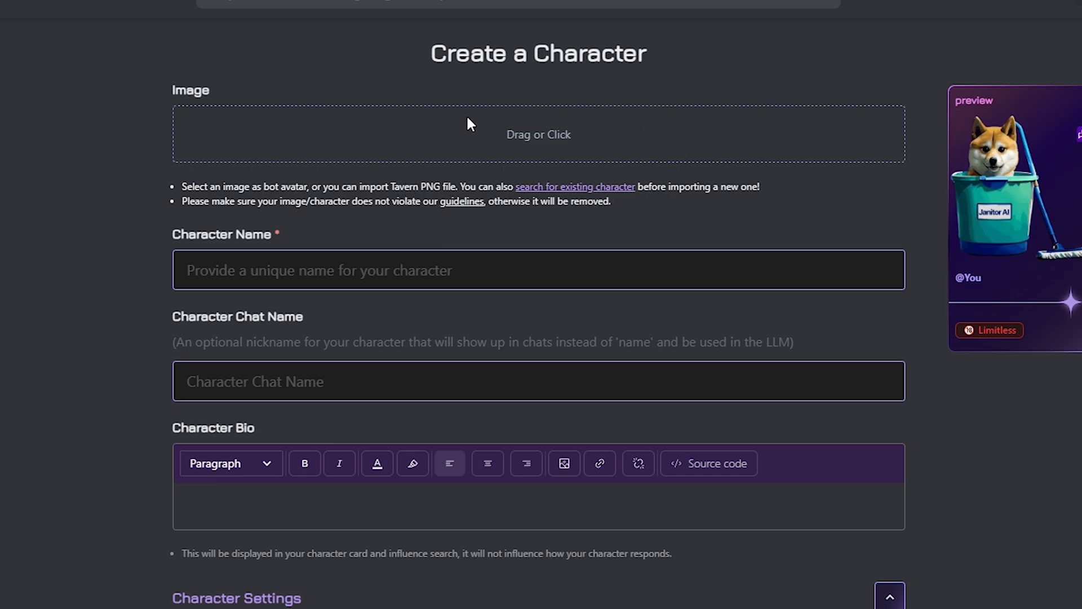
{"action": "left_click", "coordinate": [538, 134]}
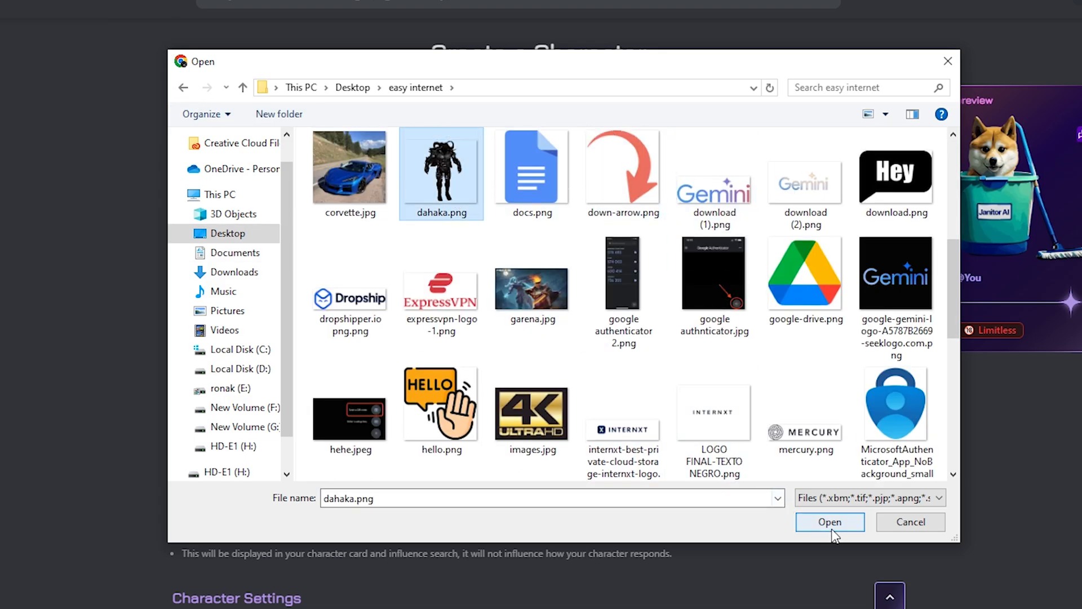
{"action": "left_click", "coordinate": [829, 521]}
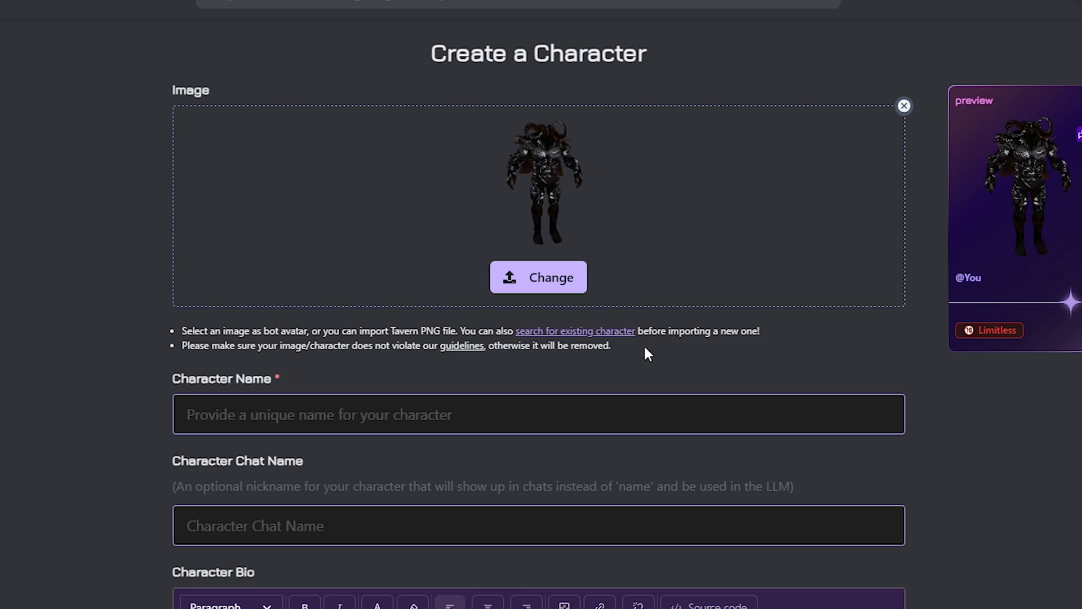
{"action": "left_click", "coordinate": [538, 414]}
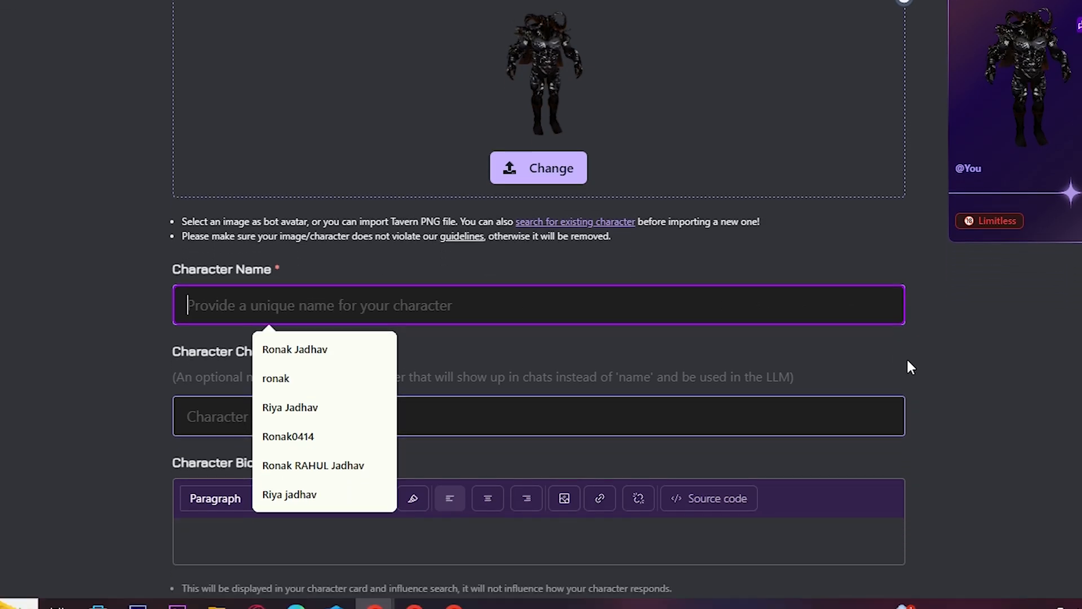
- Set name and chat name to roxxy; bio: timeline guardian with immense time-manipulating capabilities
{"action": "type", "text": "roxxy"}
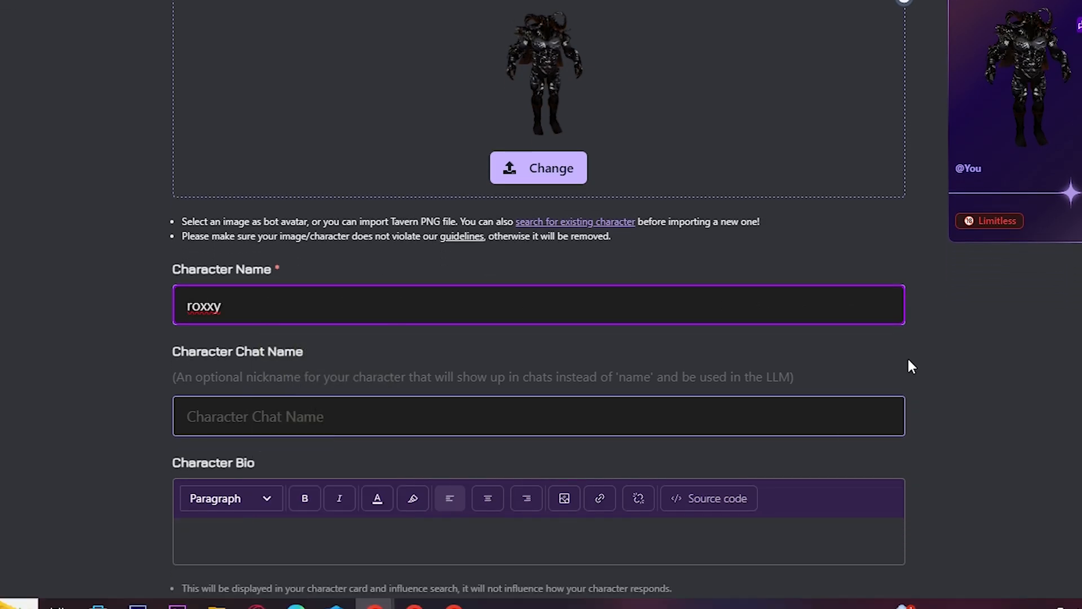
{"action": "scroll", "scroll_direction": "down", "scroll_amount": 3}
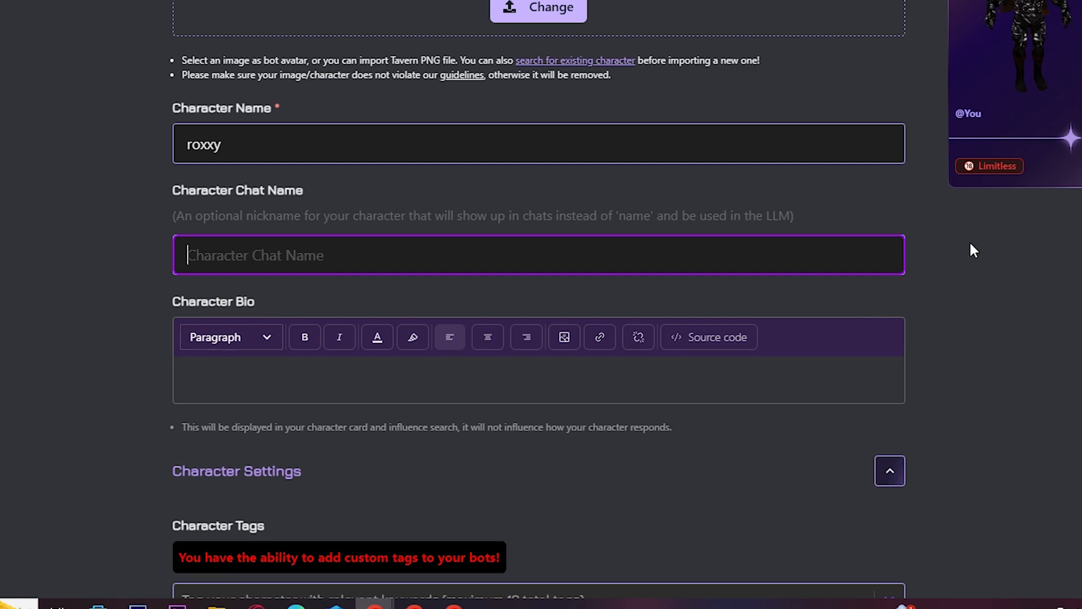
{"action": "type", "text": "roxxy"}
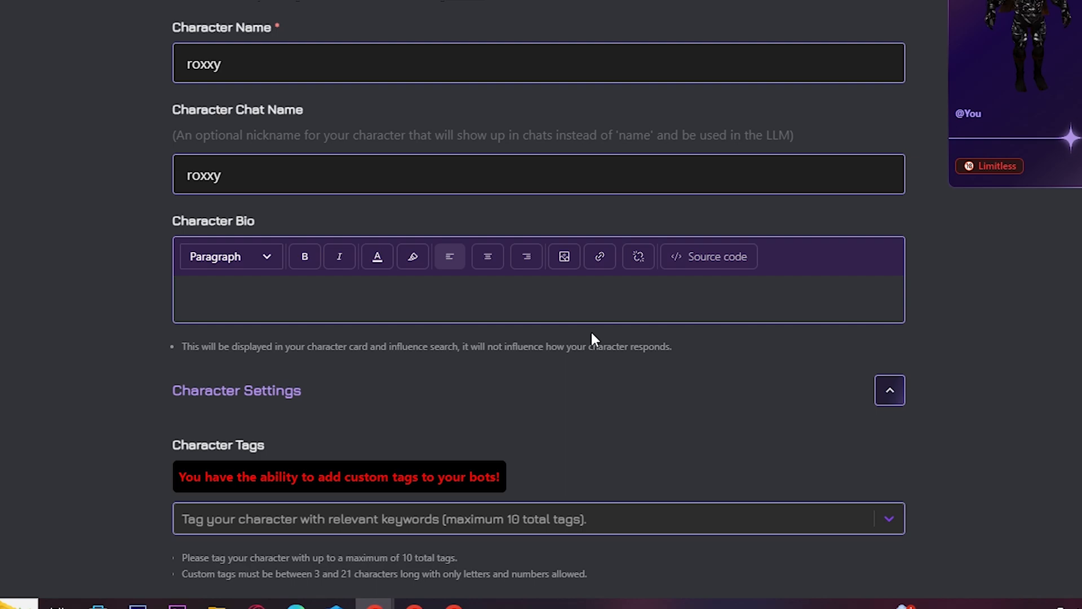
{"action": "type", "text": "my character is the guardian of the entire timeline, has immense time manipulating c"}
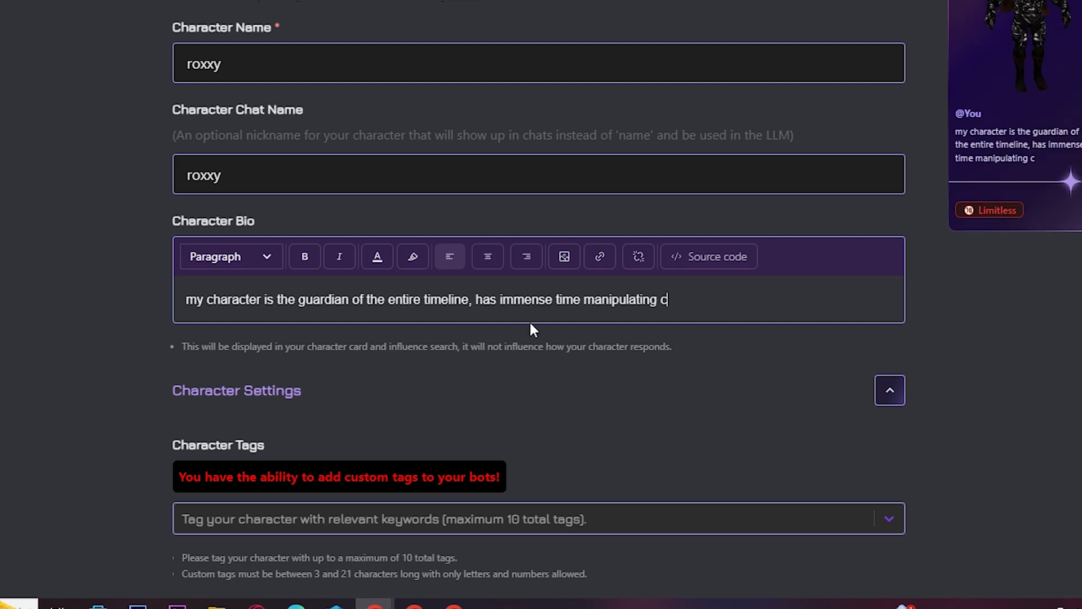
{"action": "type", "text": "pabilt"}
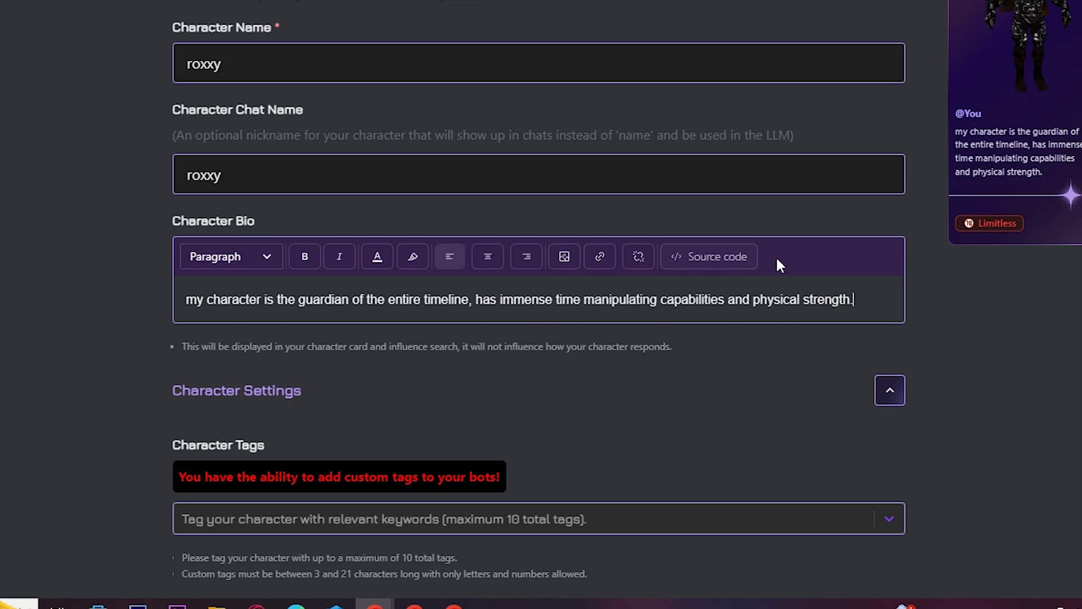
{"action": "scroll", "scroll_direction": "down", "scroll_amount": 3}
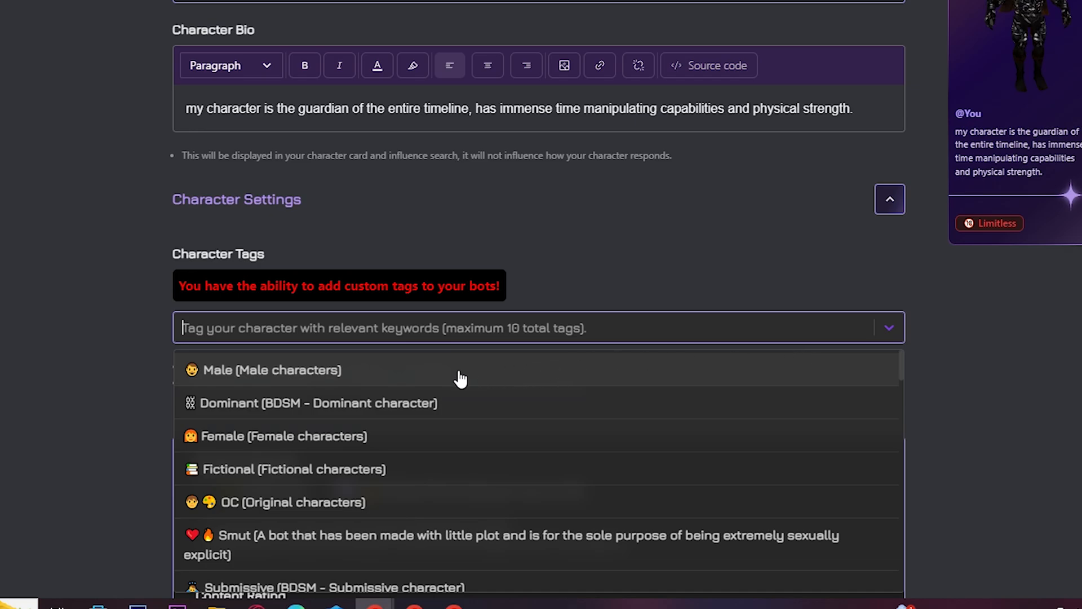
- Tag the character as Male and Fictional
{"action": "left_click", "coordinate": [271, 369]}
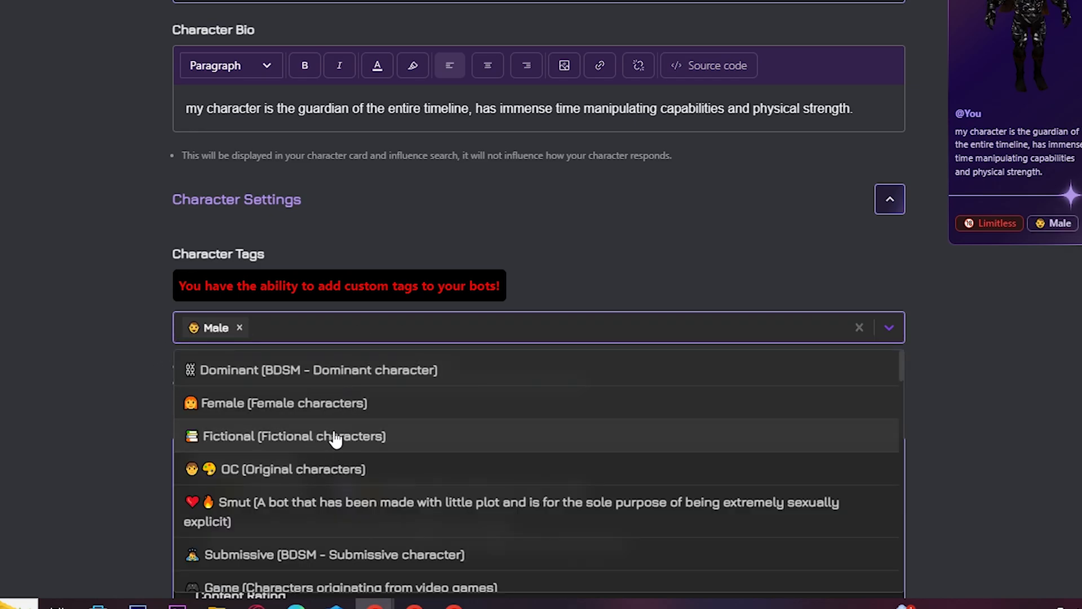
{"action": "left_click", "coordinate": [293, 435]}
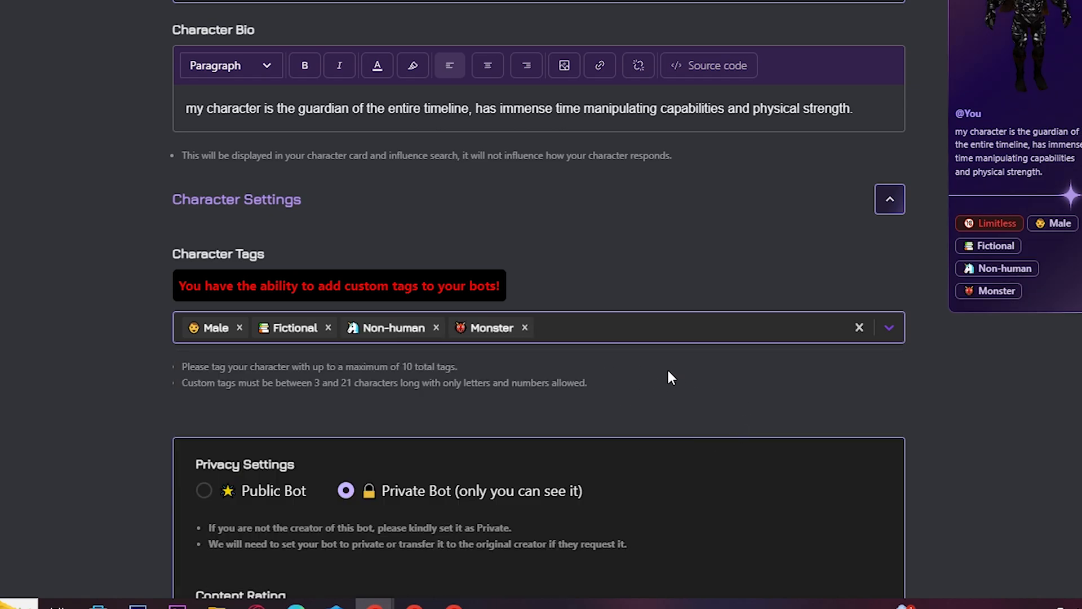
{"action": "scroll", "scroll_direction": "down", "scroll_amount": 3}
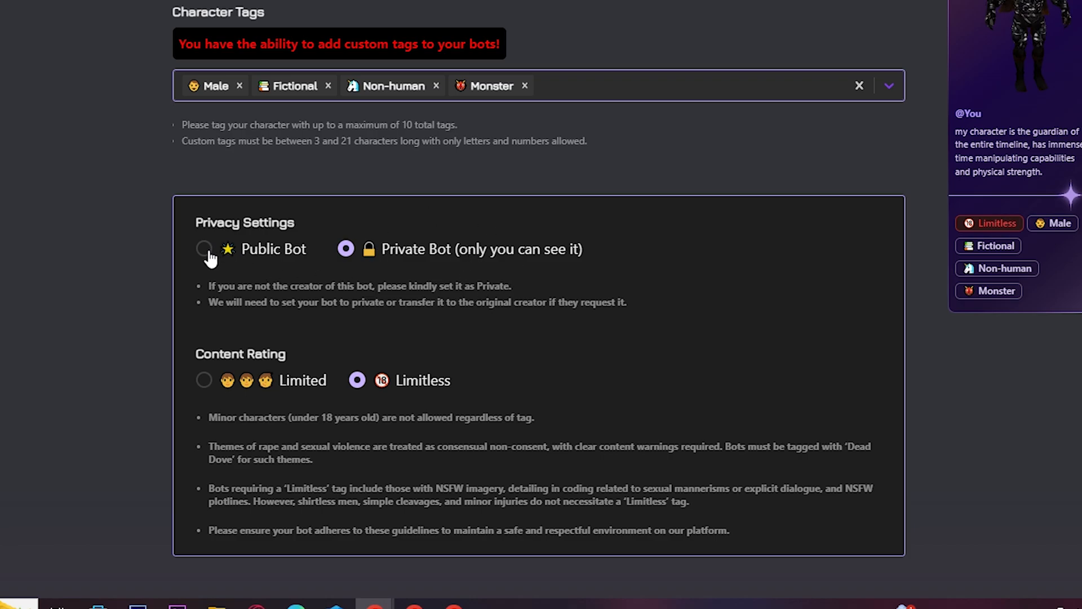
- Make the bot private and set its content rating to Limited
{"action": "left_click", "coordinate": [204, 249]}
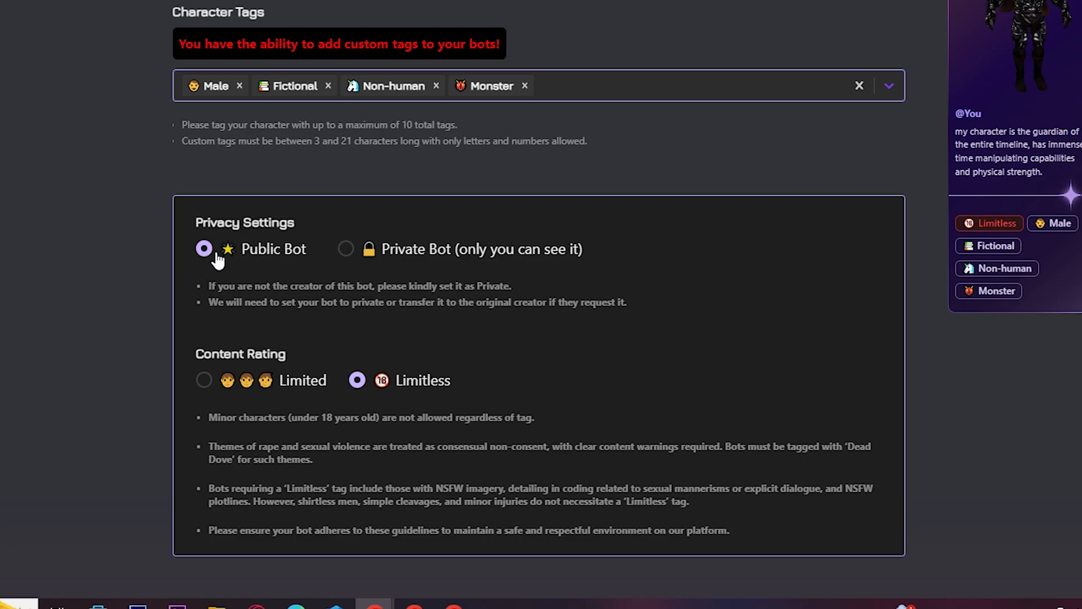
{"action": "left_click", "coordinate": [345, 243]}
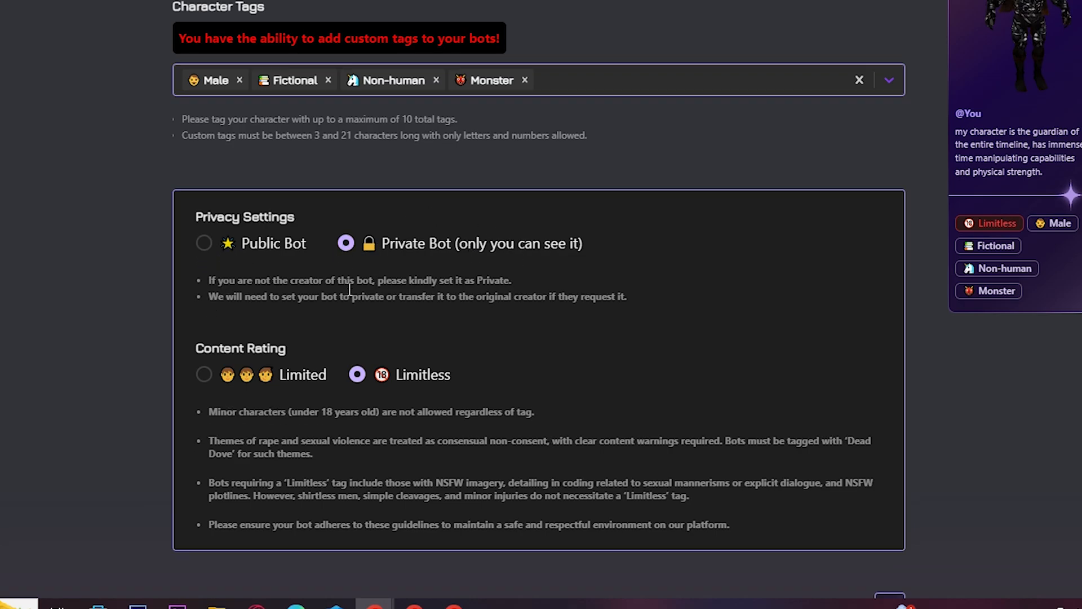
{"action": "scroll", "scroll_direction": "down", "scroll_amount": 3}
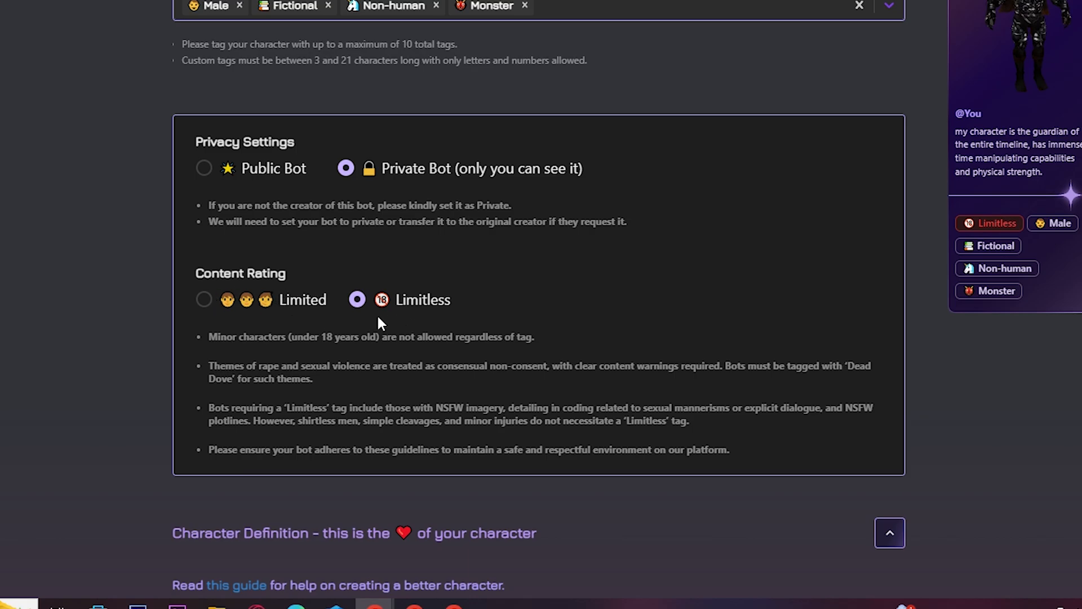
{"action": "left_click", "coordinate": [203, 298]}
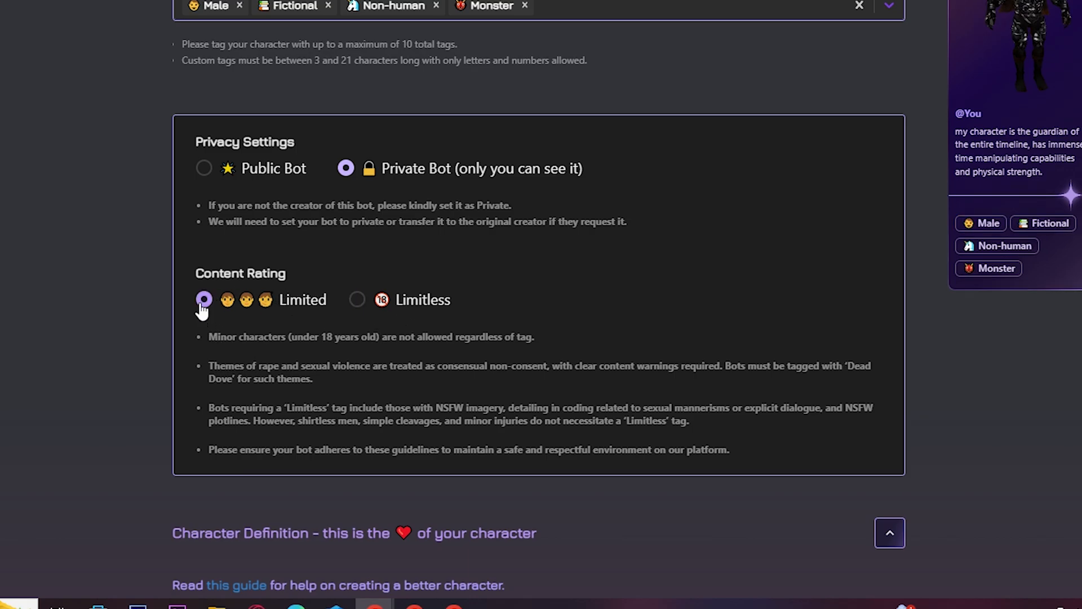
{"action": "scroll", "scroll_direction": "down", "scroll_amount": 3}
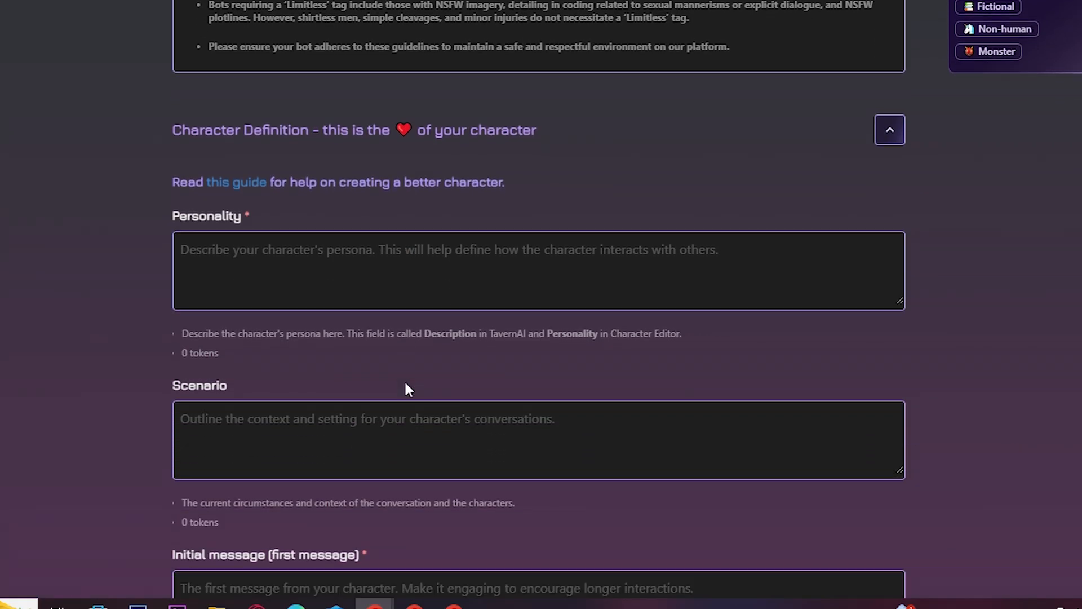
- Enter roxxy's personality and a scenario set in the 1200s guarding the timeline
{"action": "type", "text": "roxxy"}
{"action": "type", "text": "s"}
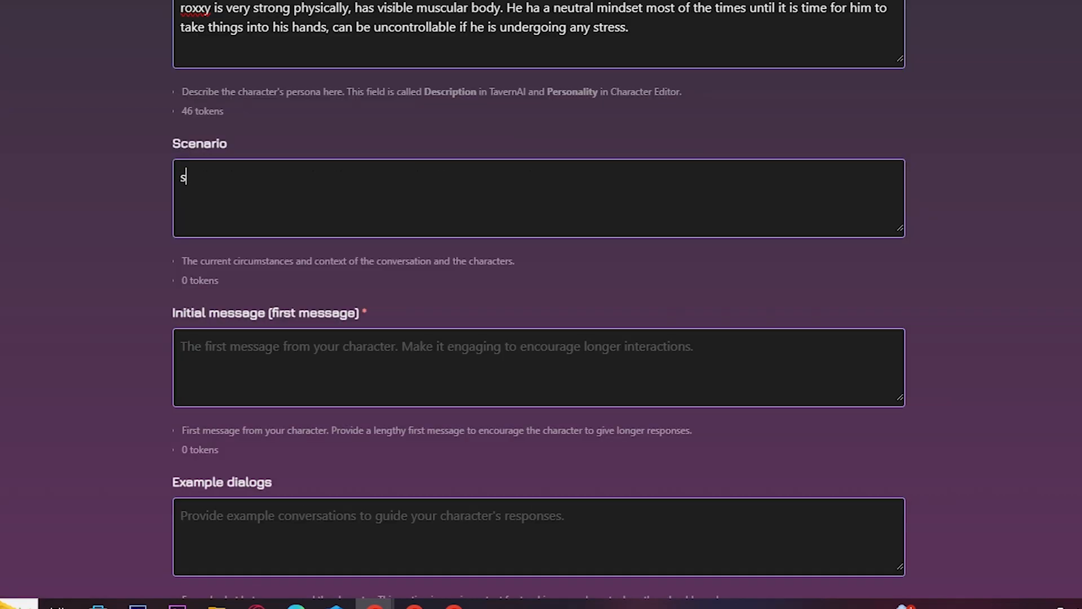
{"action": "type", "text": "et in an"}
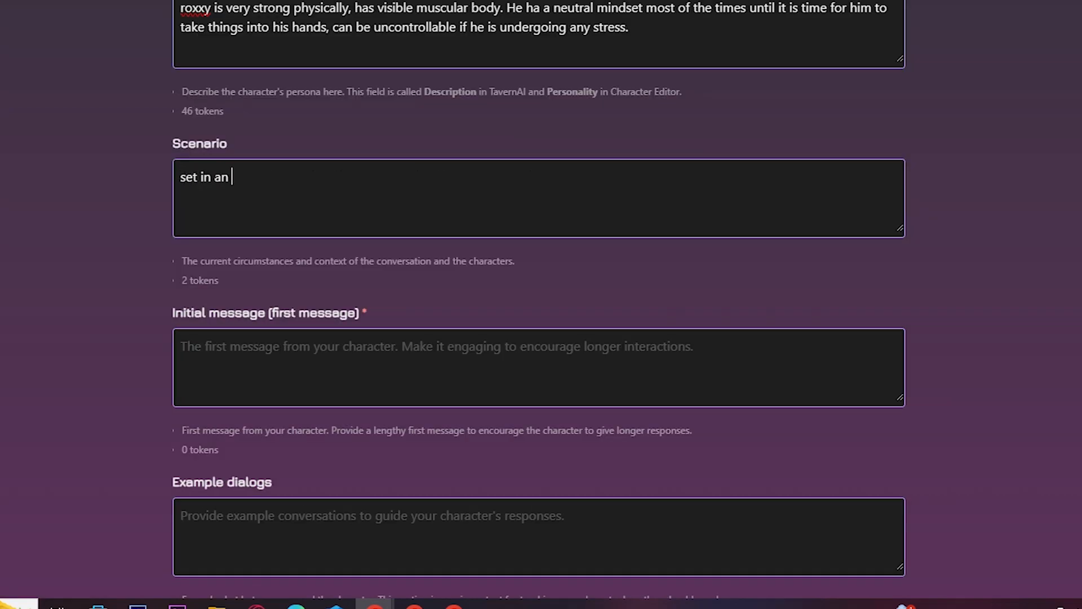
{"action": "type", "text": "early time period of the 1200s and he is guarding the timel"}
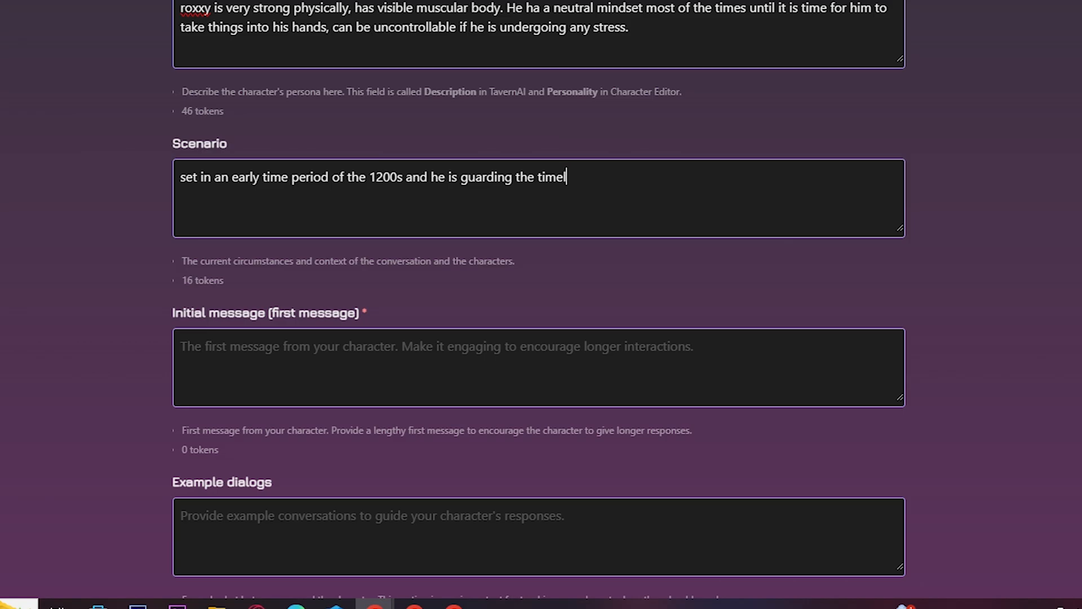
{"action": "type", "text": "line"}
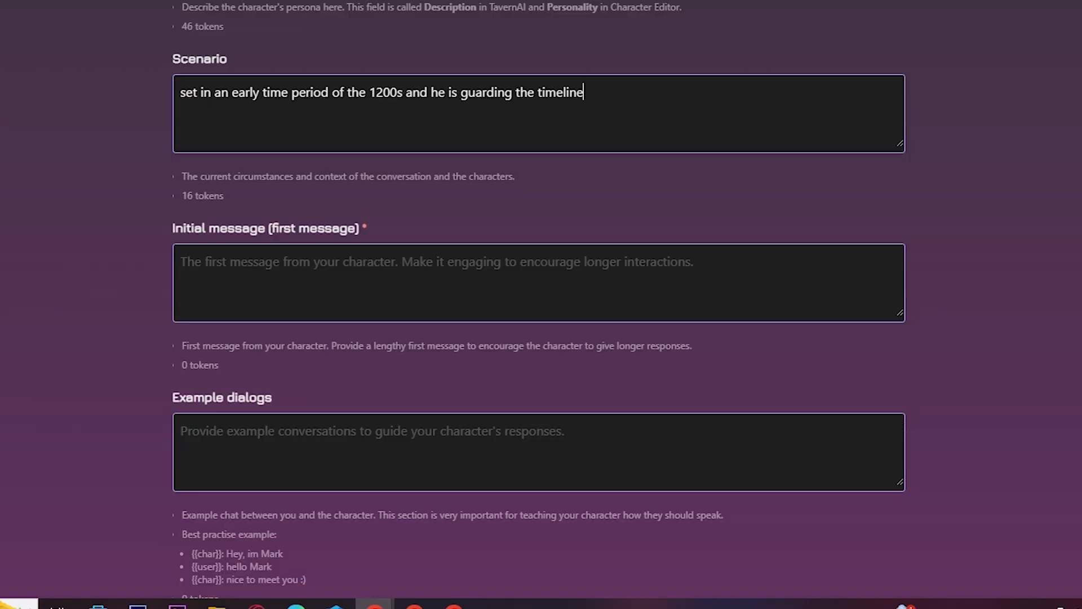
- Begin the first message with the greeting 'hello h'
{"action": "scroll", "scroll_direction": "down", "scroll_amount": 3}
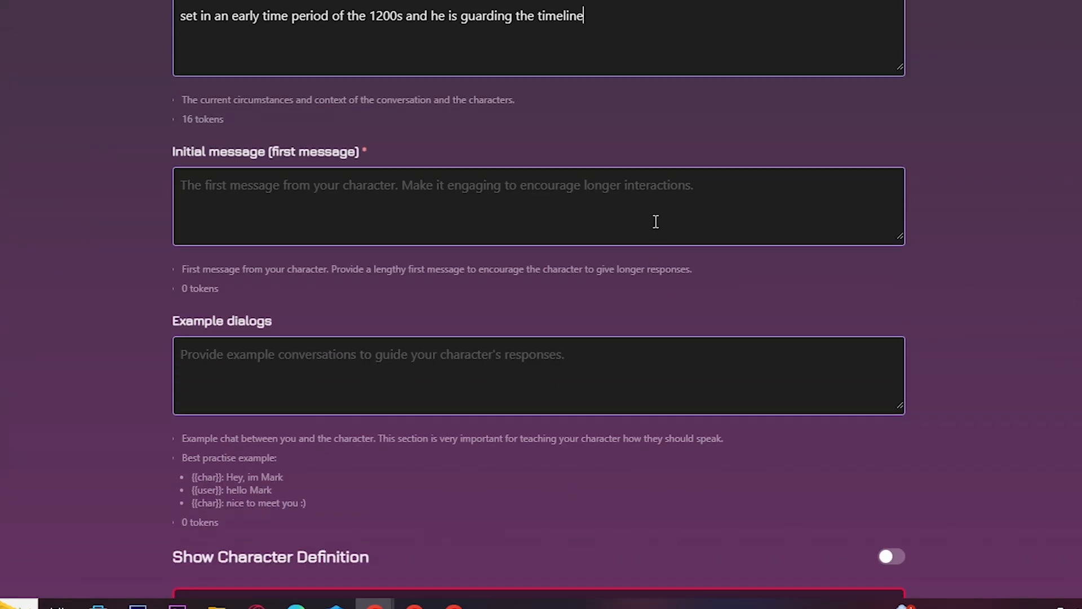
{"action": "scroll", "scroll_direction": "down", "scroll_amount": 3}
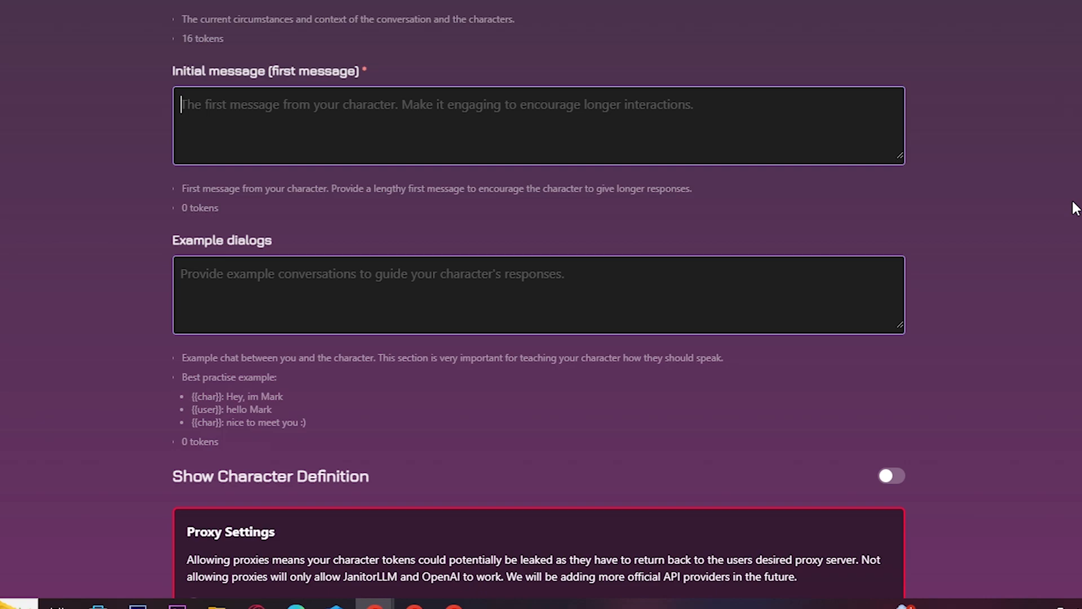
{"action": "type", "text": "hello h"}
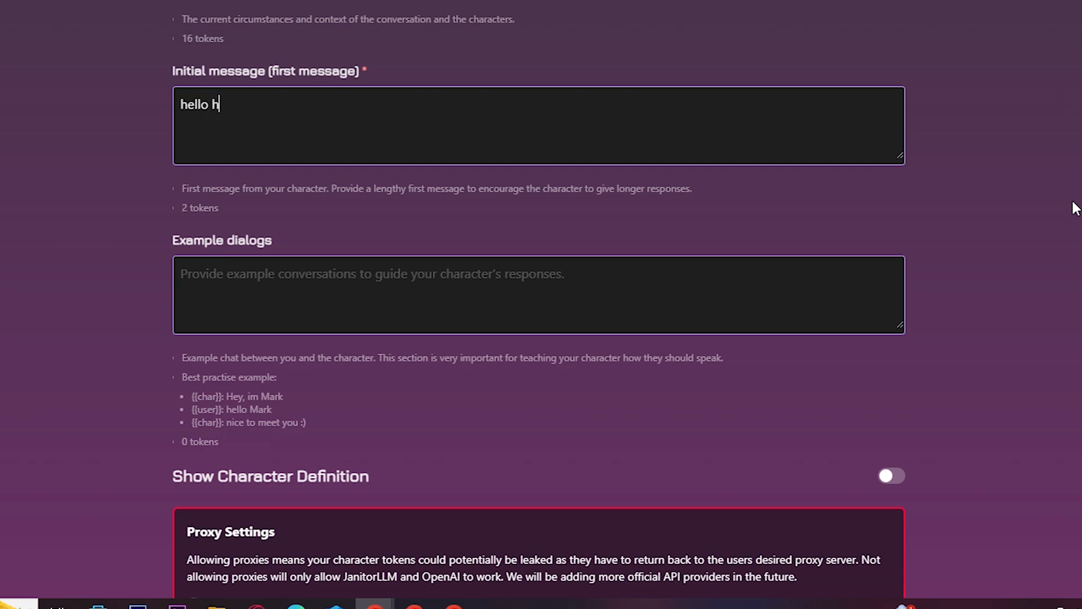
{"action": "scroll", "scroll_direction": "down", "scroll_amount": 3}
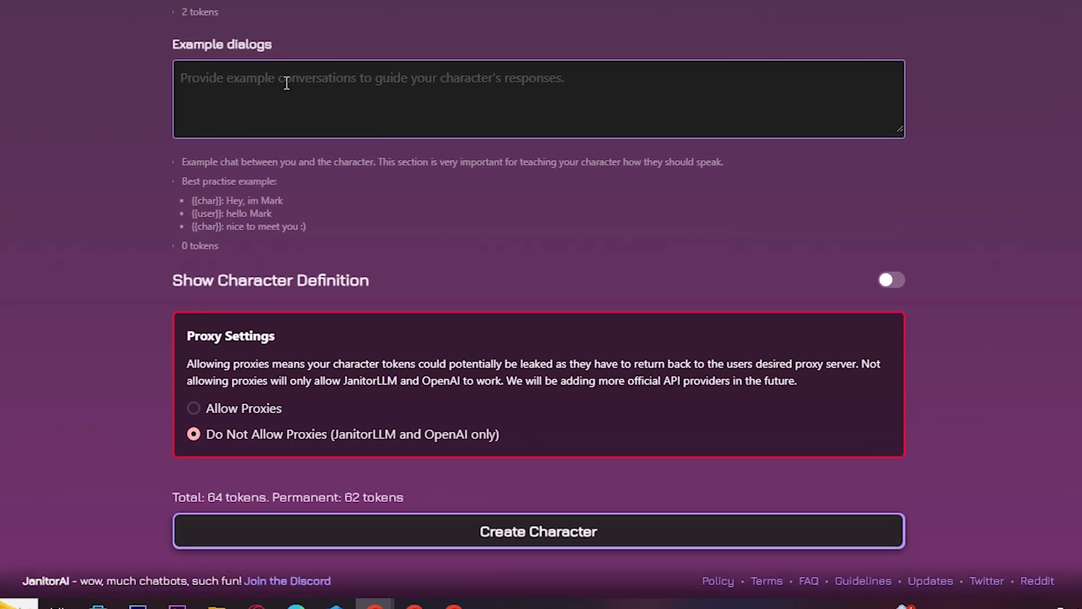
- Type the example dialog 'hello tiny human' / 'i am the monster'
{"action": "type", "text": "hello tiny human"}
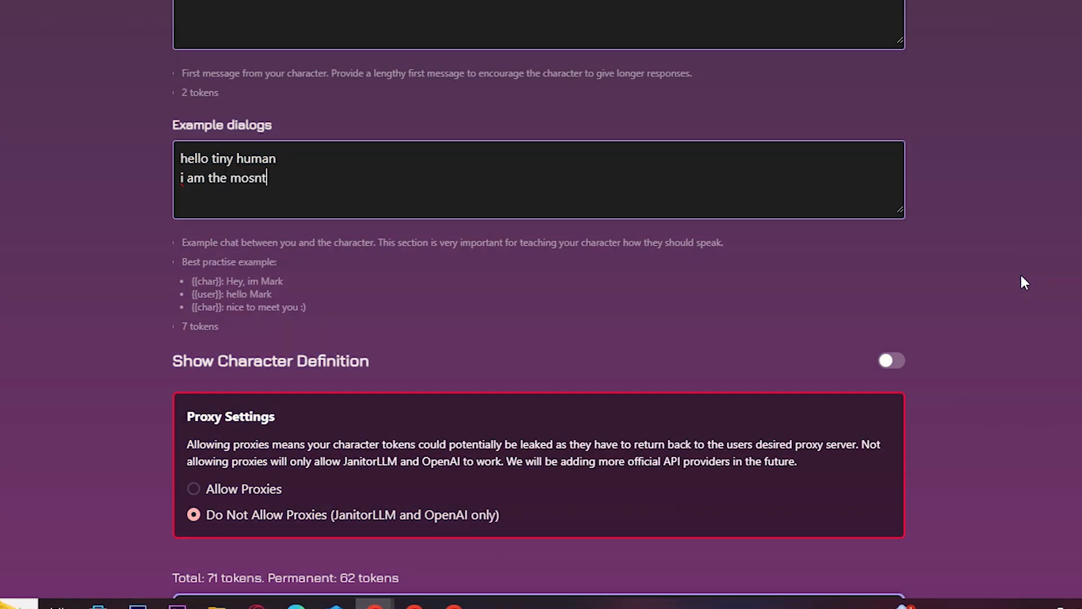
{"action": "type", "text": "monster"}
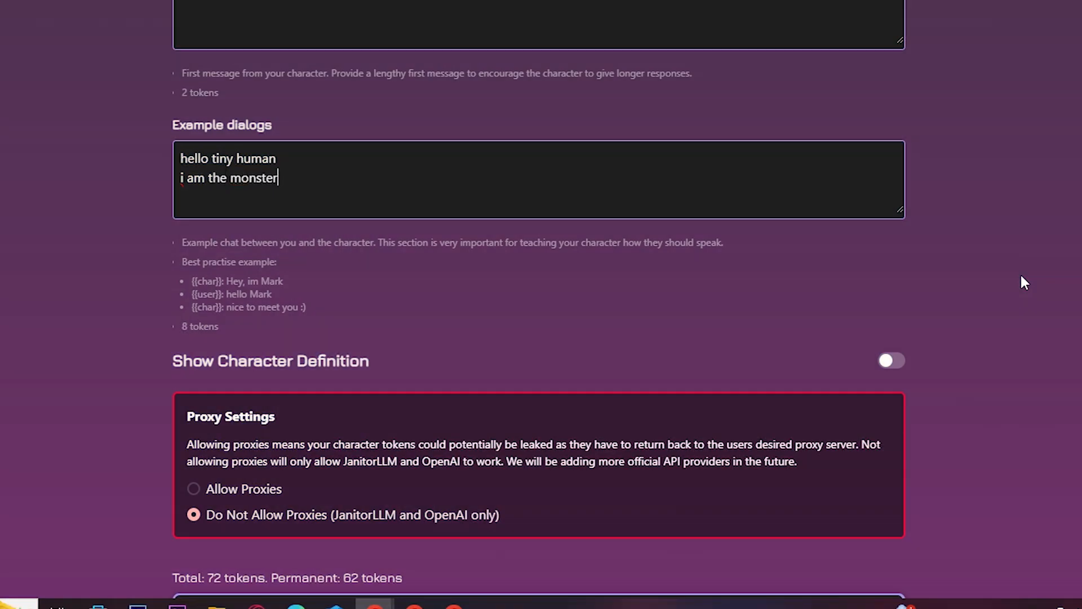
{"action": "scroll", "scroll_direction": "down", "scroll_amount": 3}
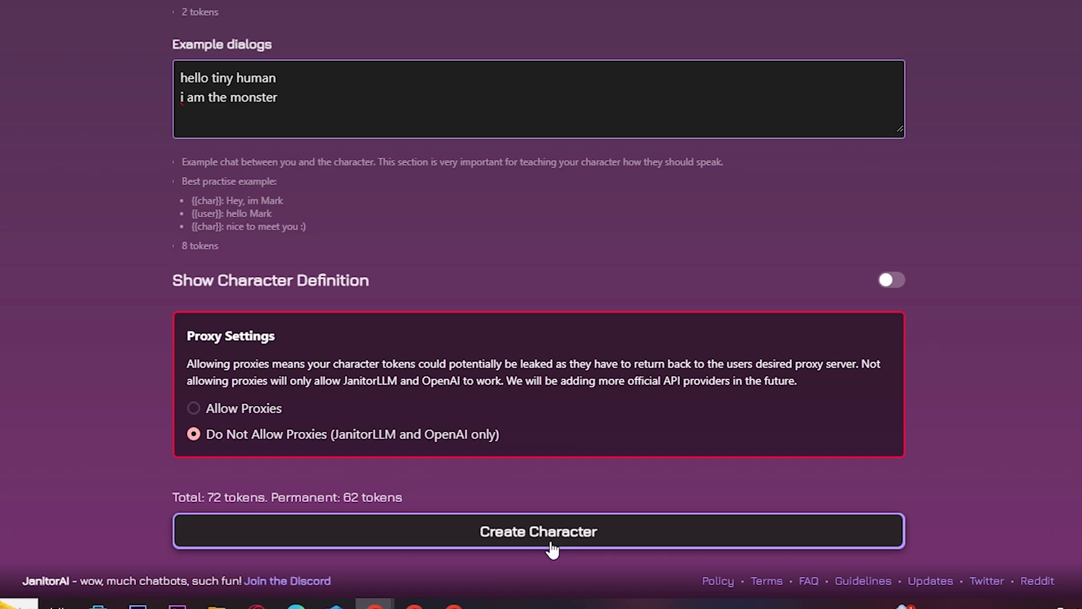
- Submit the form to create roxxy and open its new character page
{"action": "left_click", "coordinate": [537, 531]}
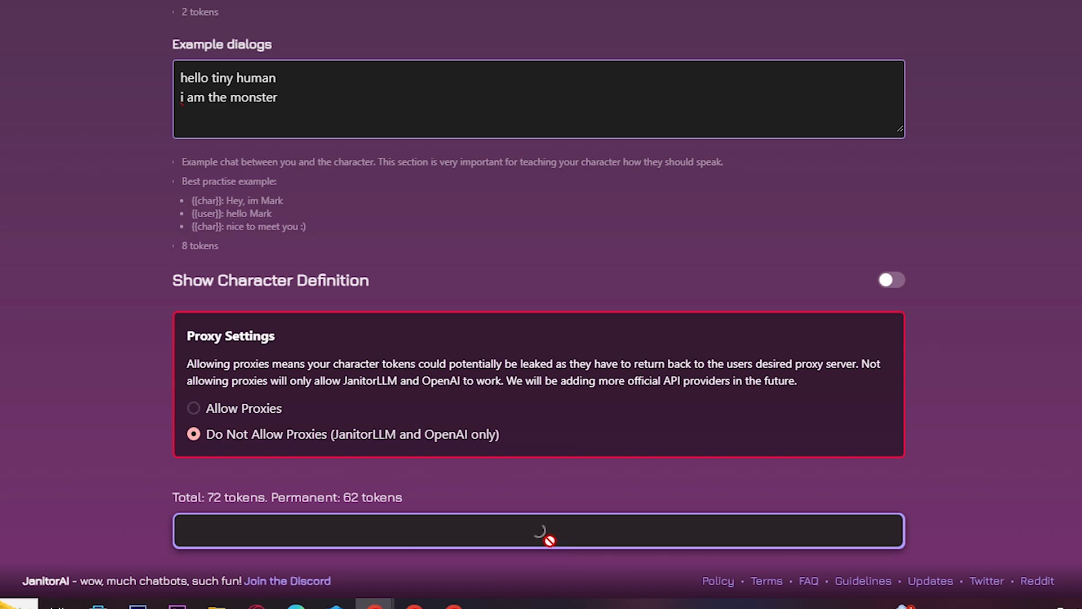
{"action": "left_click", "coordinate": [538, 530]}
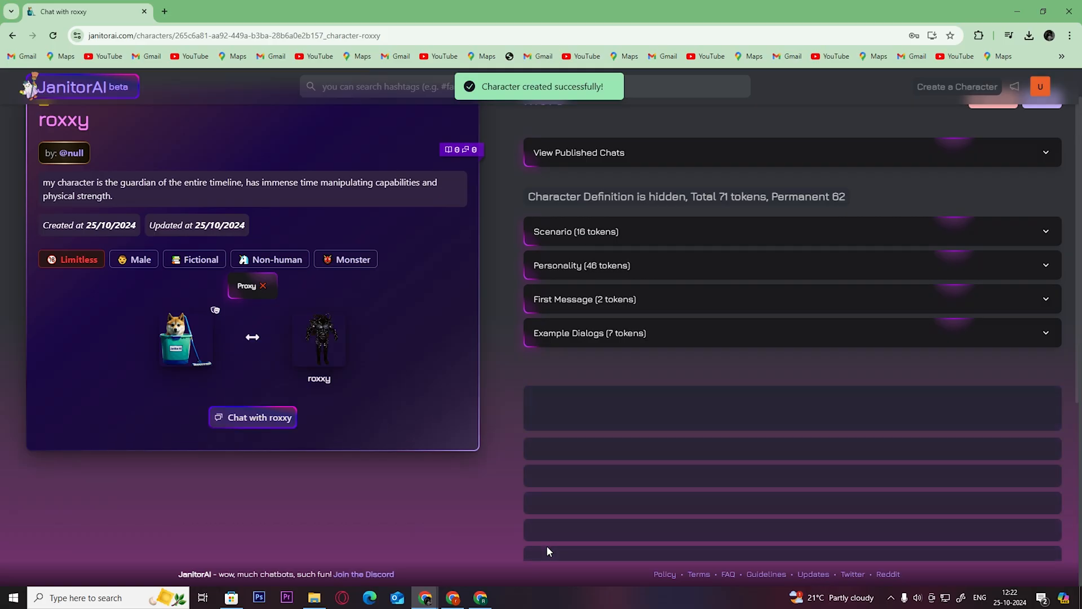